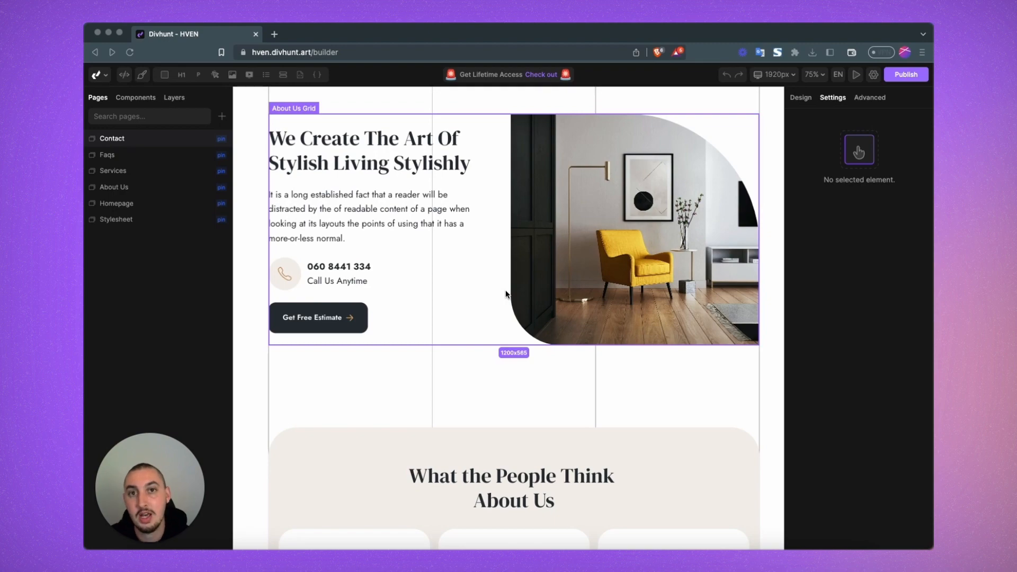
Colour the Heading 2 tag style red rgba(255,0,0,1) via the About Us heading's Typography Color
left_click(363, 153)
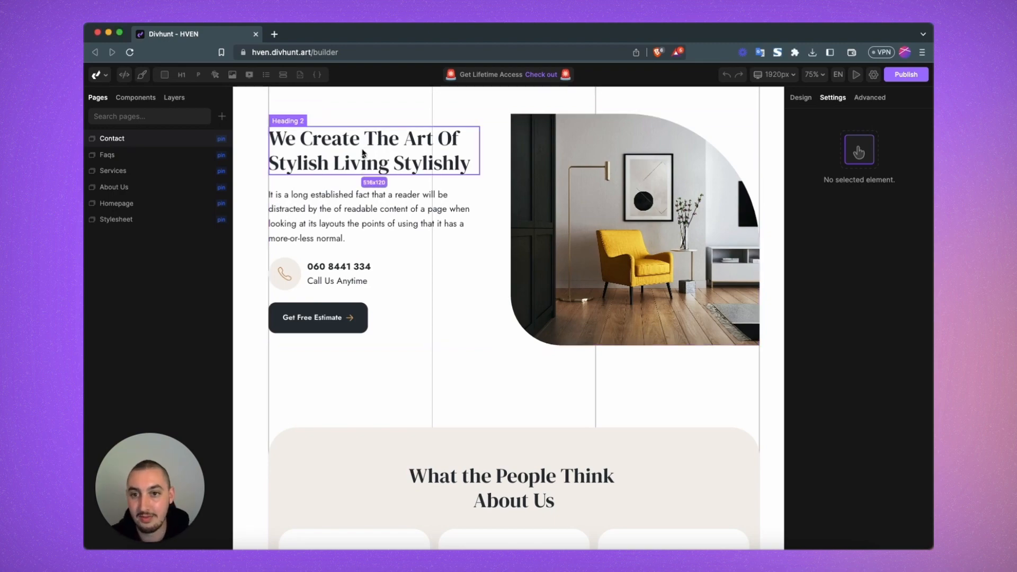
left_click(174, 97)
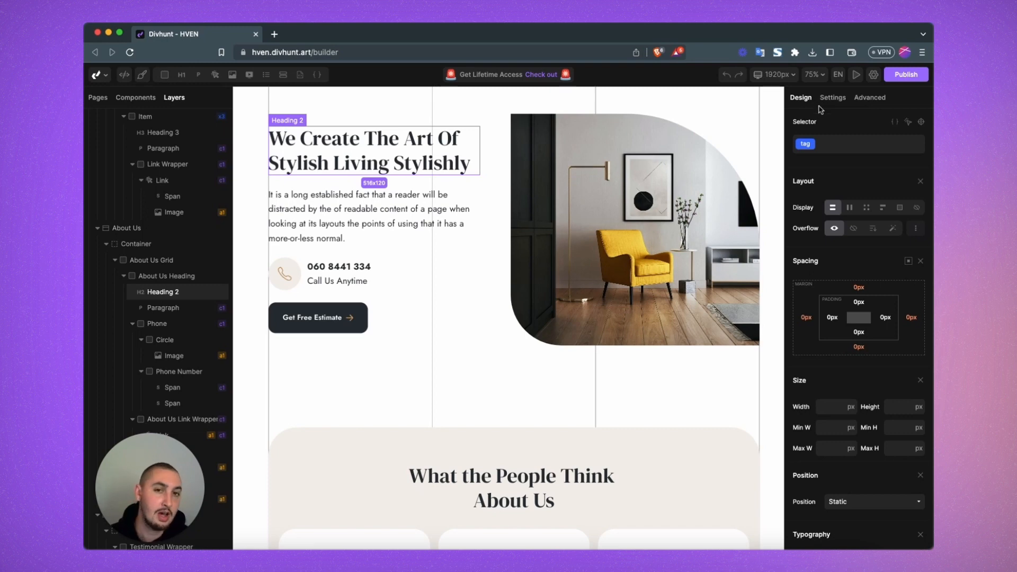
mouse_move(833, 149)
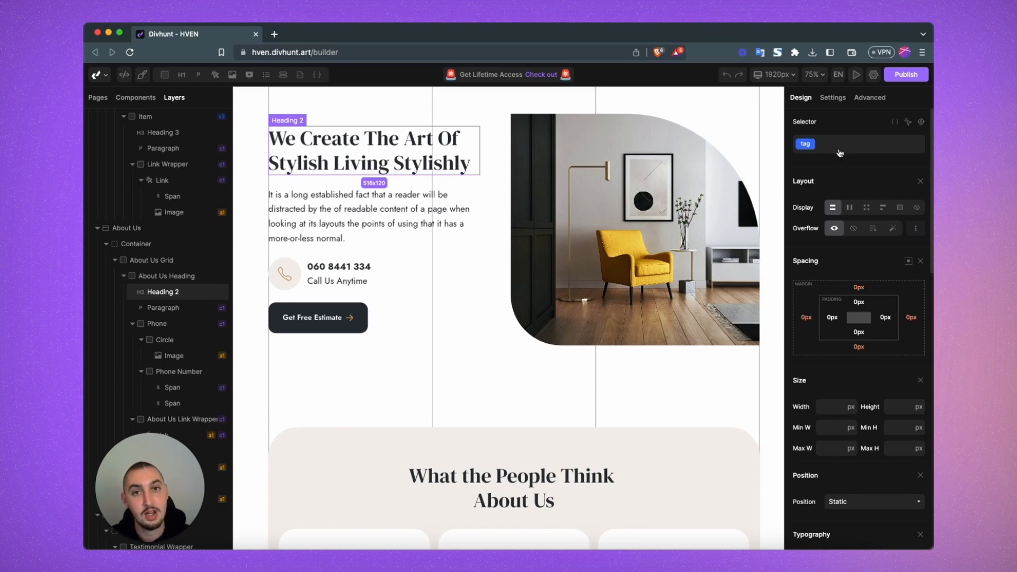
left_click(805, 143)
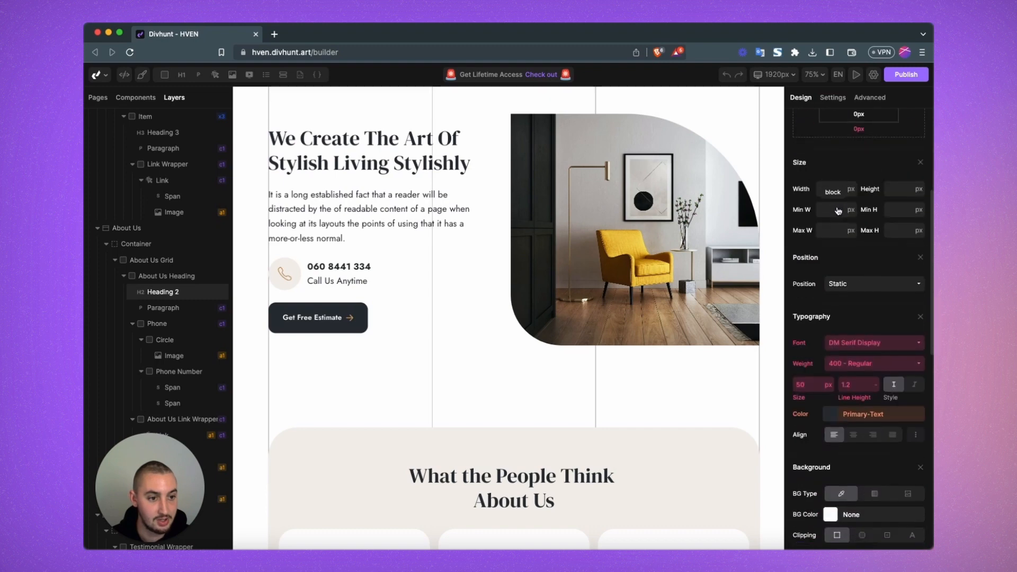
left_click(873, 414)
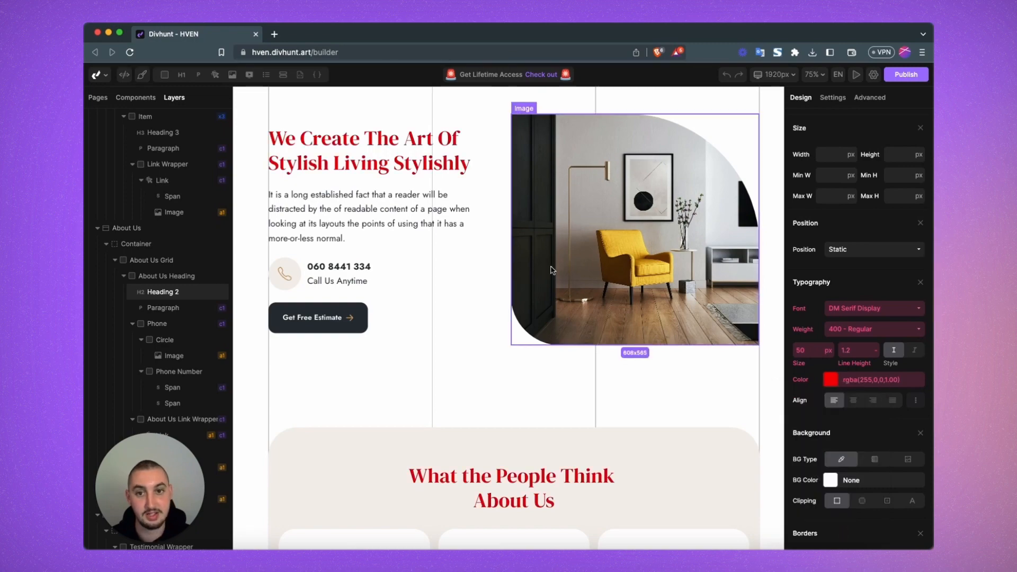
left_click(152, 259)
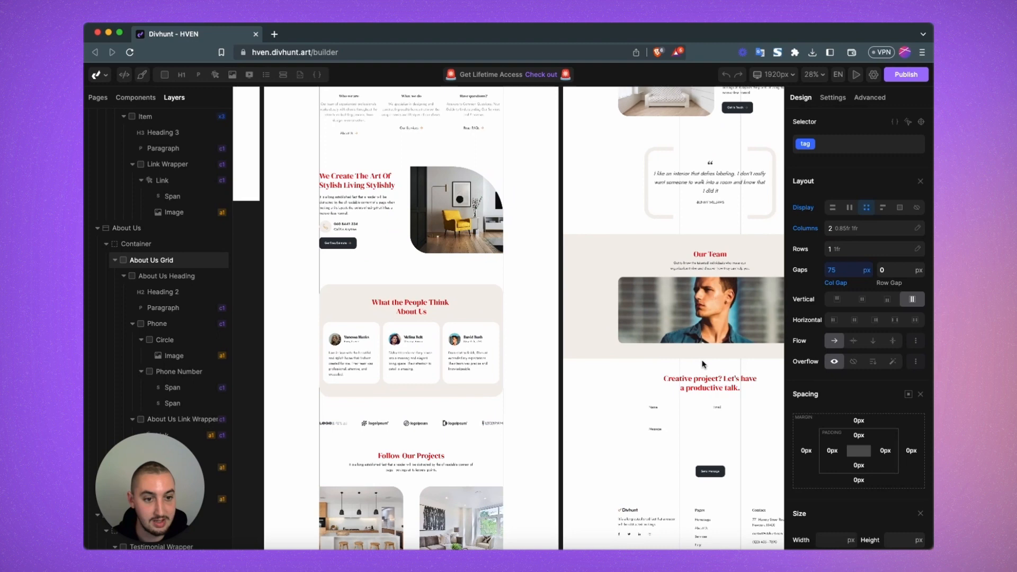
Save a dark grey rgba(41,47,54,1) text colour for the About Us Heading 2
left_click(455, 210)
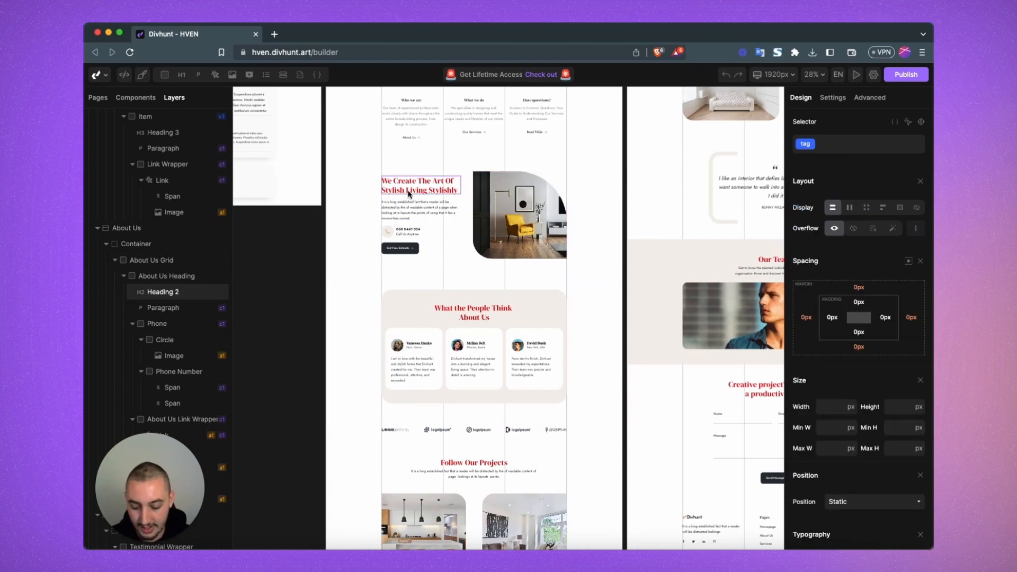
left_click(813, 74)
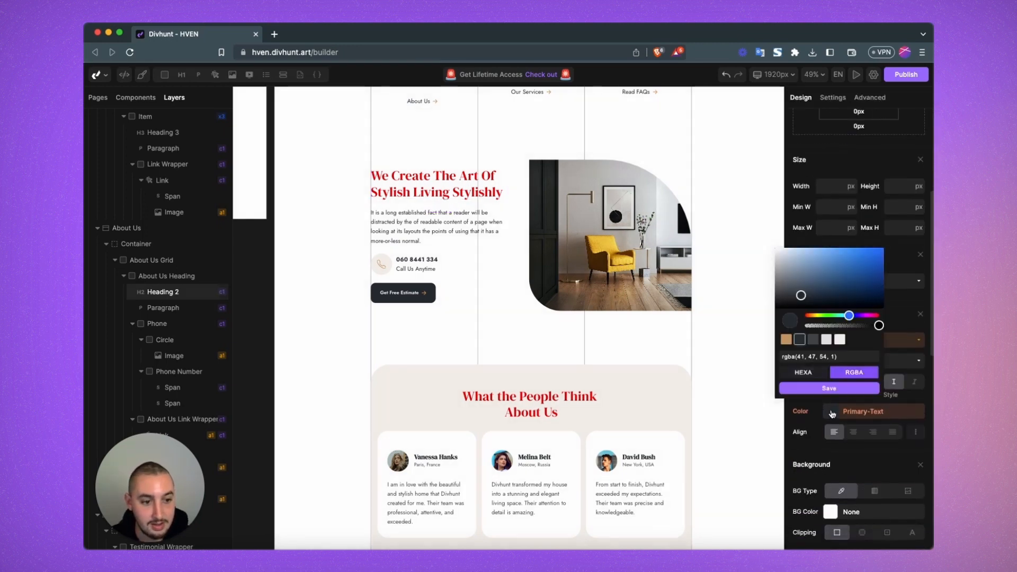
left_click(828, 388)
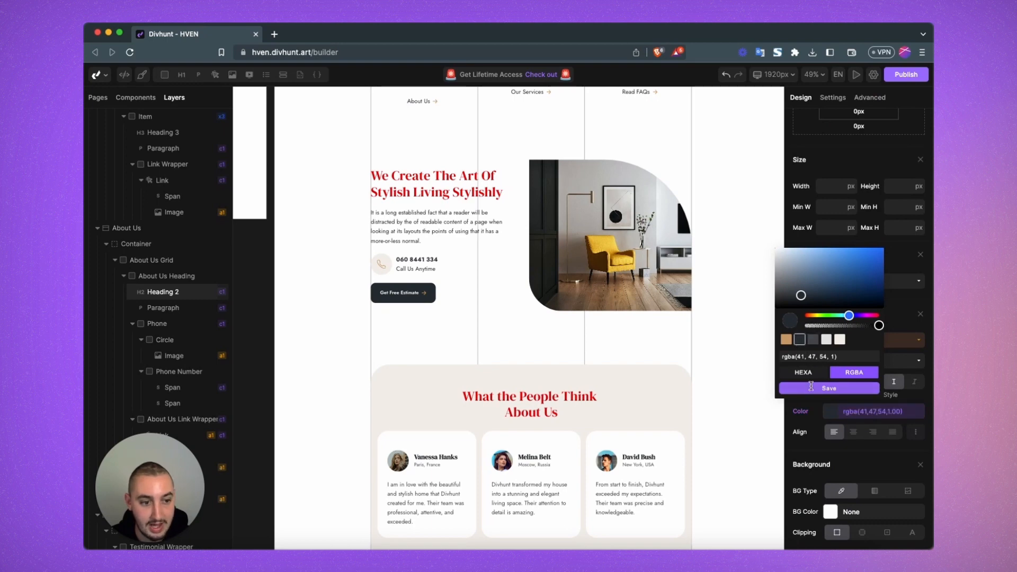
left_click(432, 183)
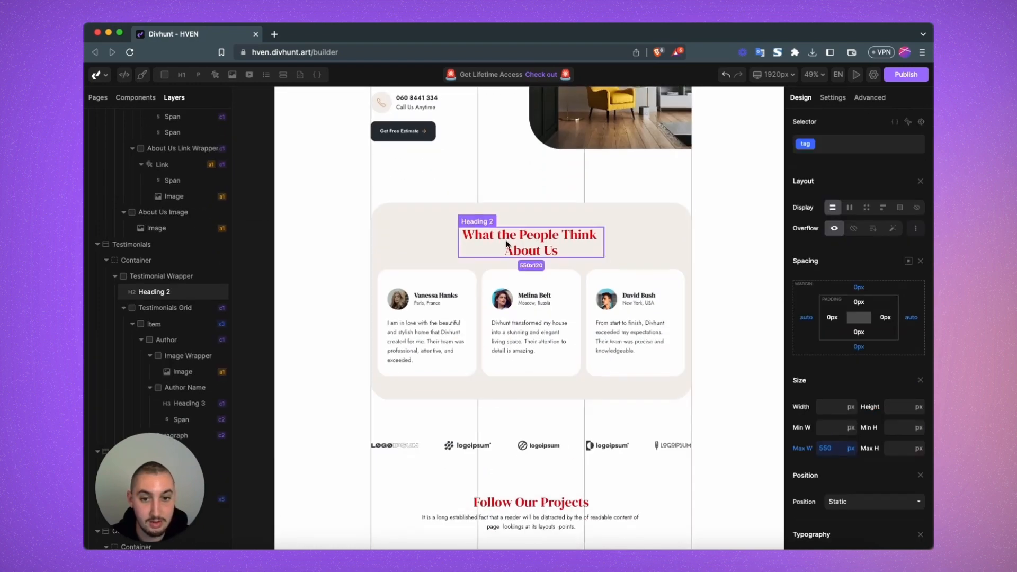
Add a 'black' class to the Follow Our Projects heading so it shows black
scroll("down", 3)
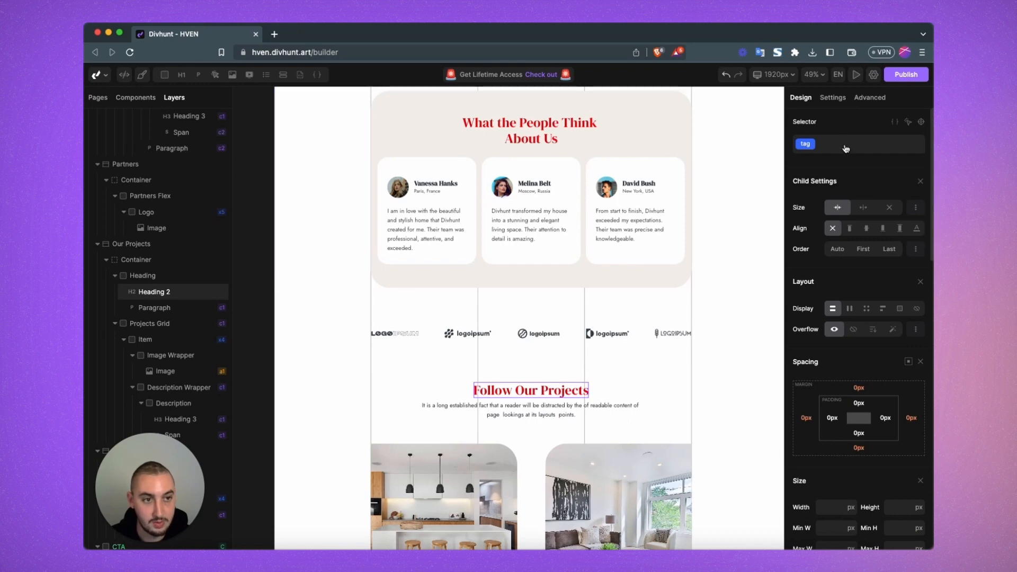
type("black")
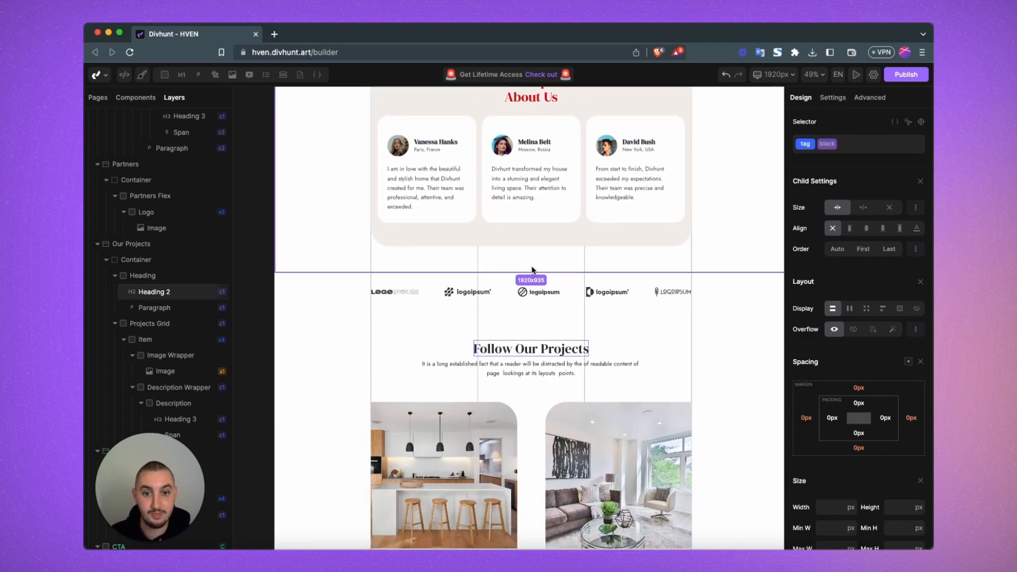
left_click(813, 74)
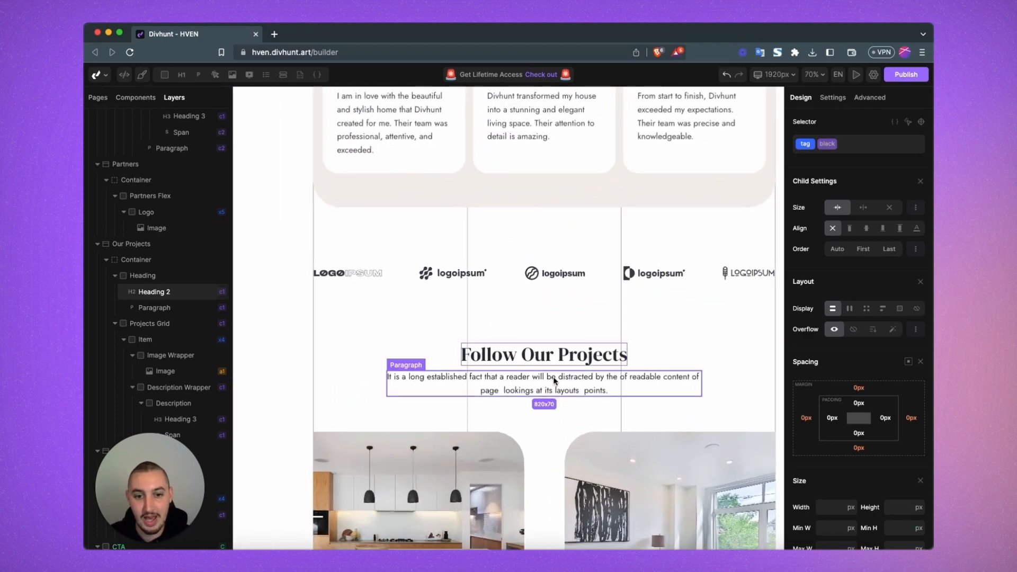
left_click(812, 74)
type("b")
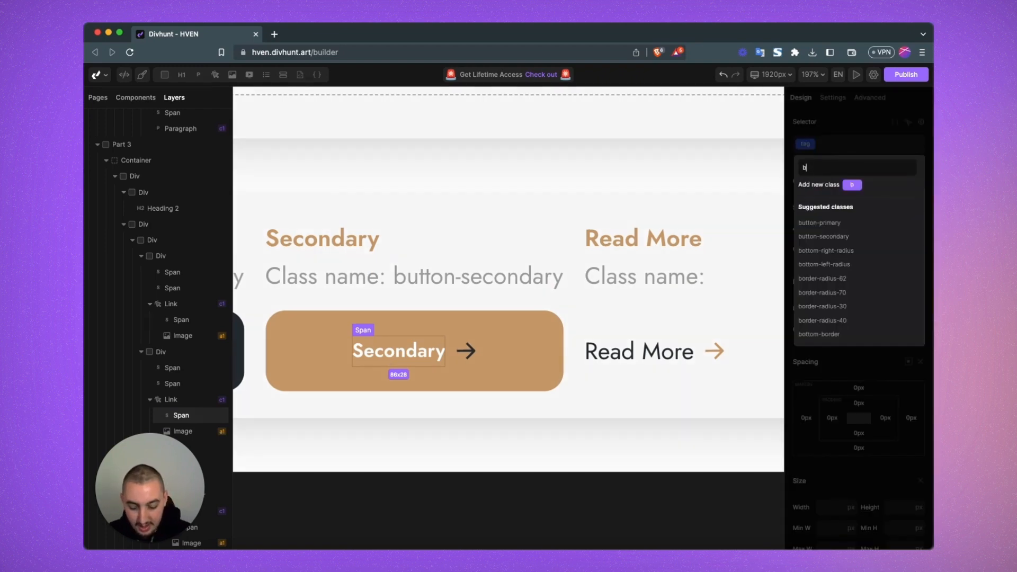
Add the black class to the Secondary button's label so its text turns dark
key("Return")
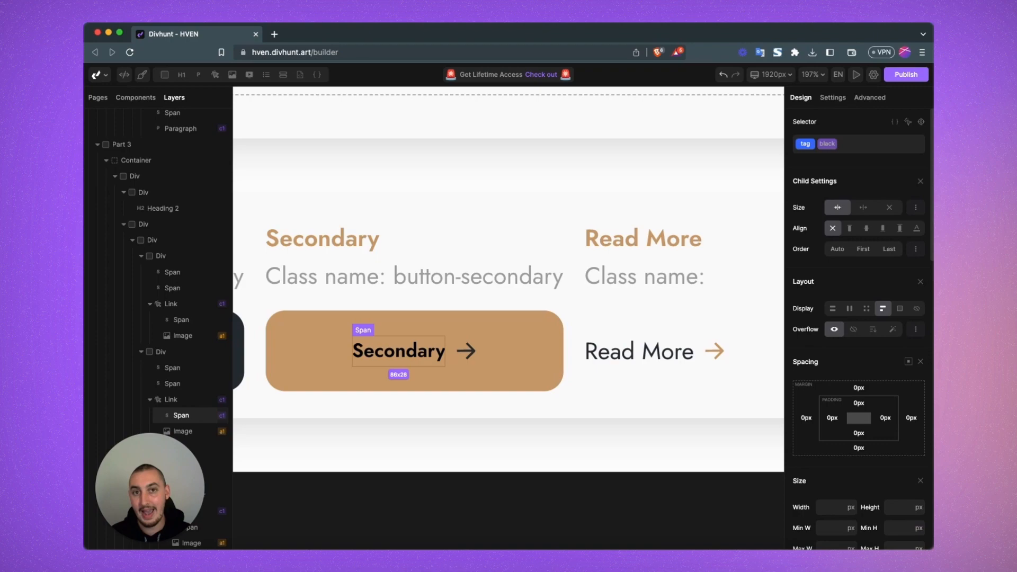
mouse_move(847, 165)
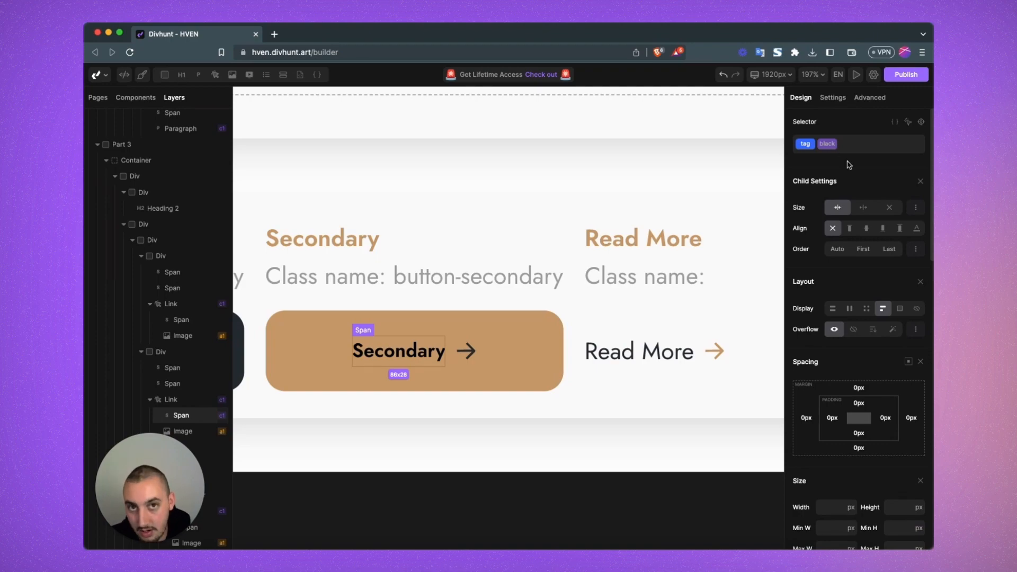
left_click(813, 74)
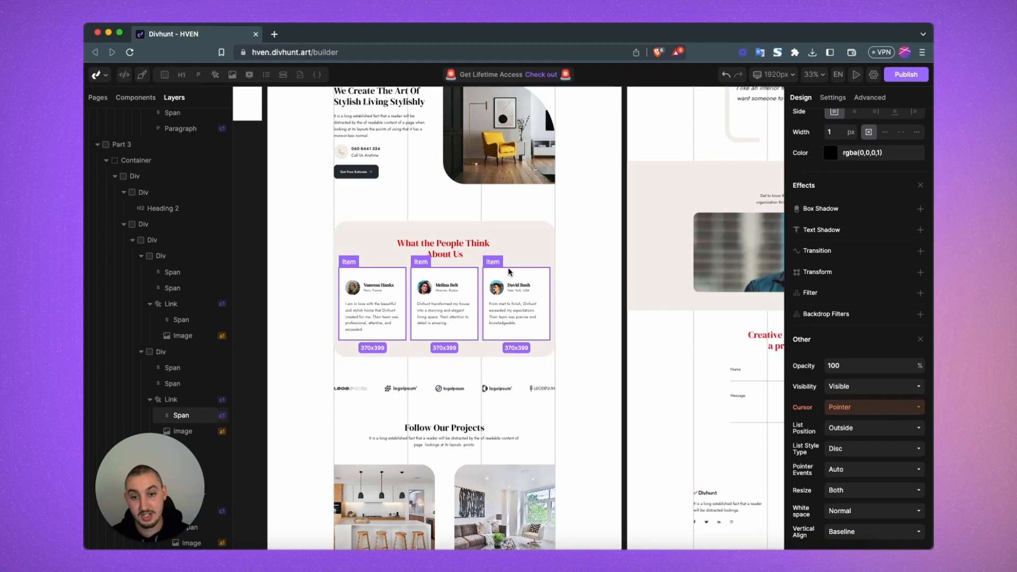
Inspect the Follow Our Projects heading's black class and select its parent Container
scroll("down", 3)
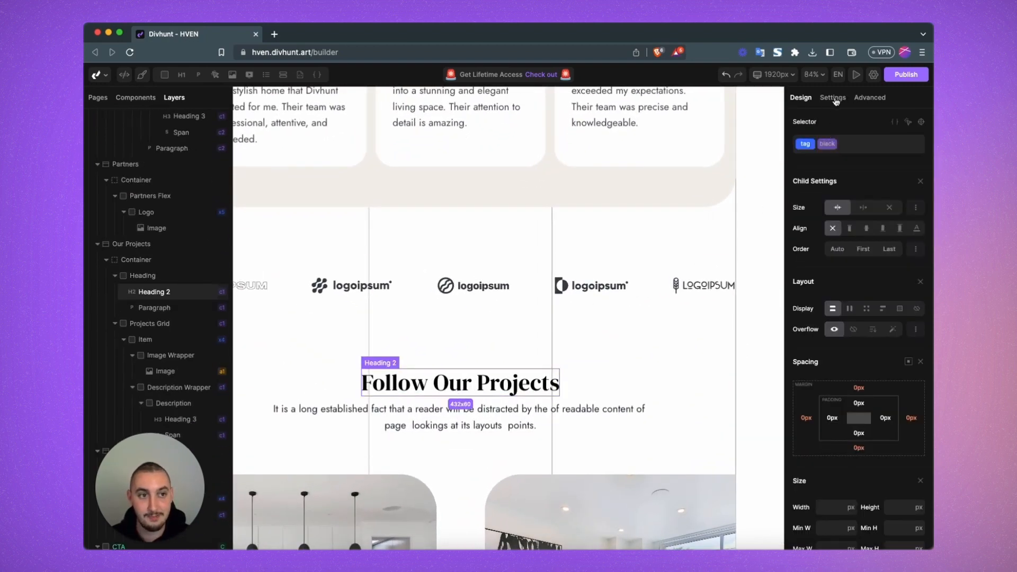
scroll("down", 3)
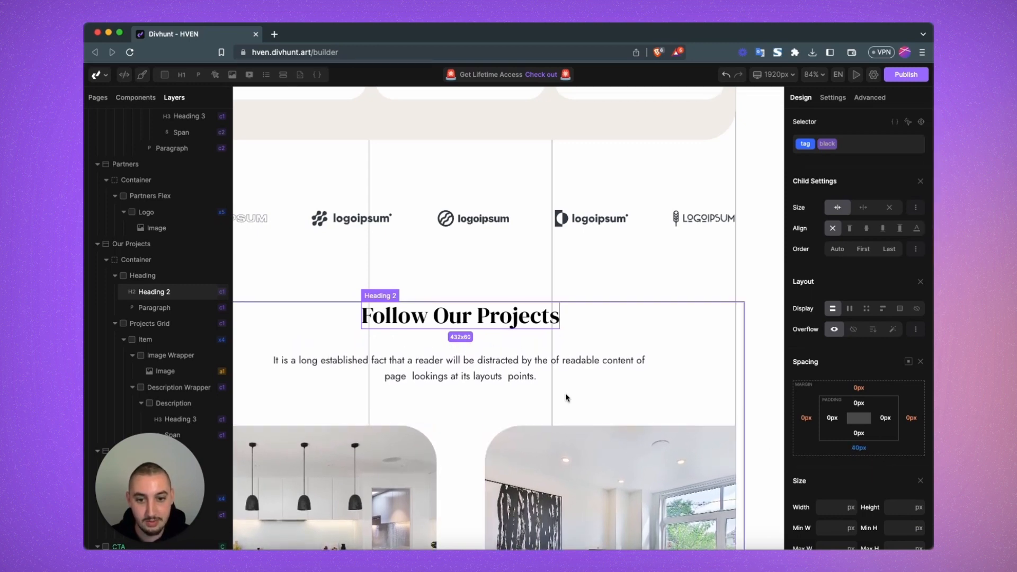
left_click(141, 276)
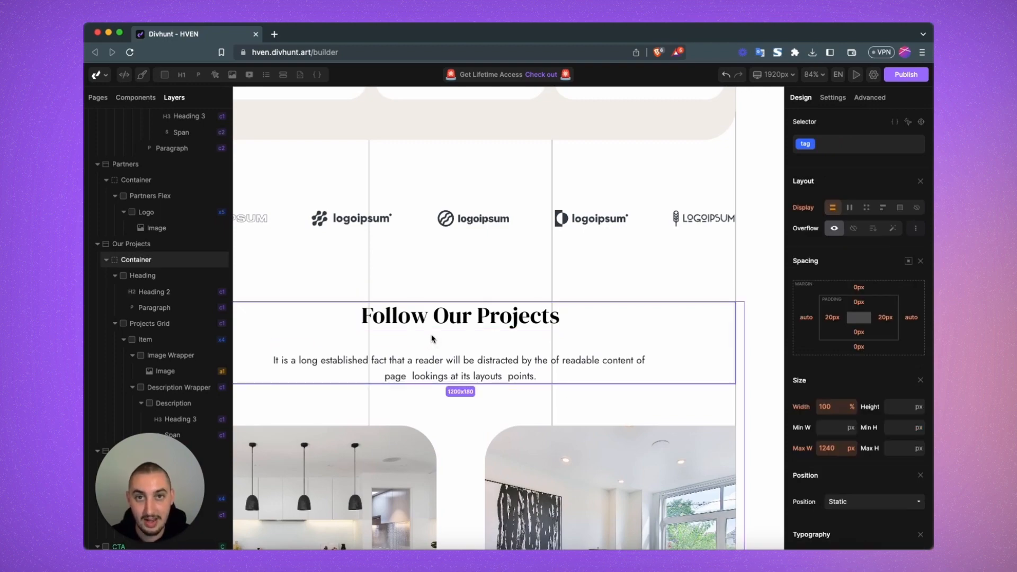
Colour the Heading 1 tag style red so the hero heading Let Your Home Be Unique turns red
left_click(822, 74)
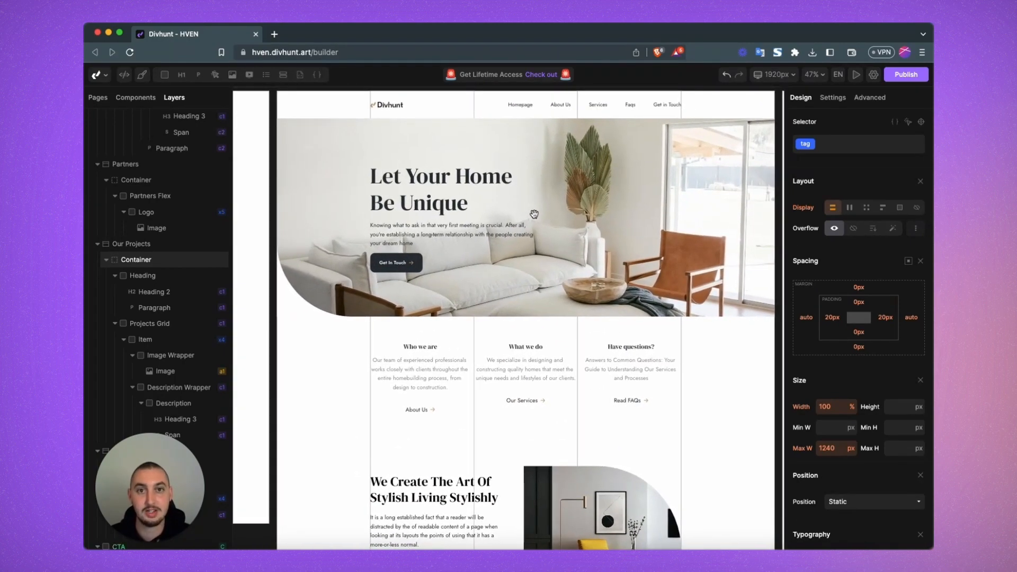
left_click(441, 189)
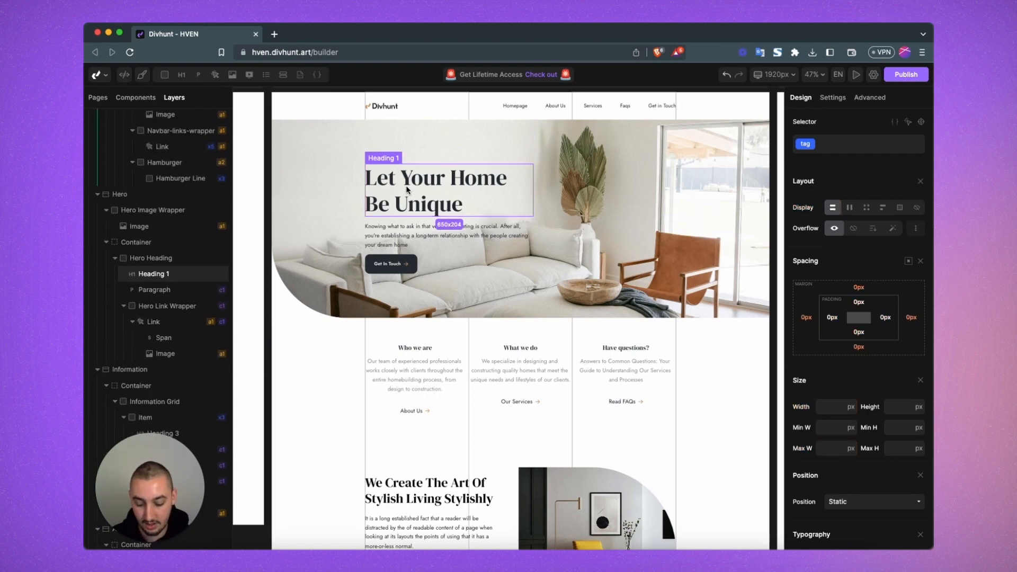
left_click(812, 75)
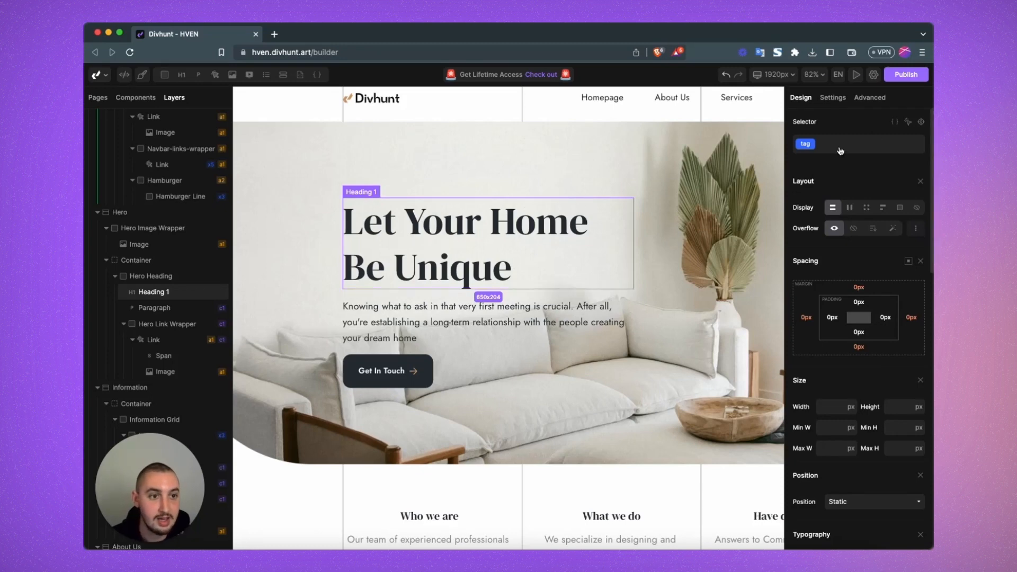
scroll("down", 3)
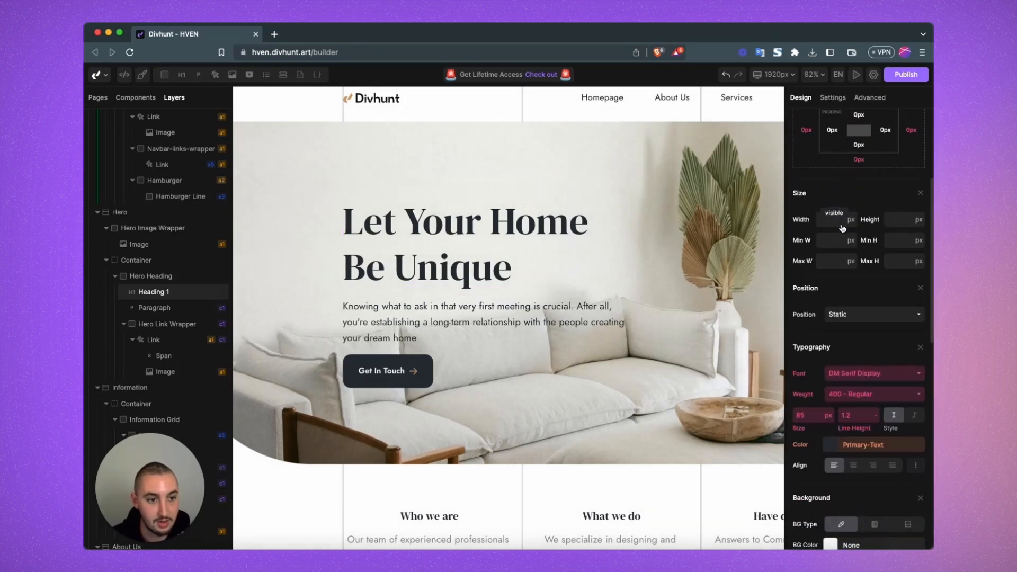
left_click(864, 443)
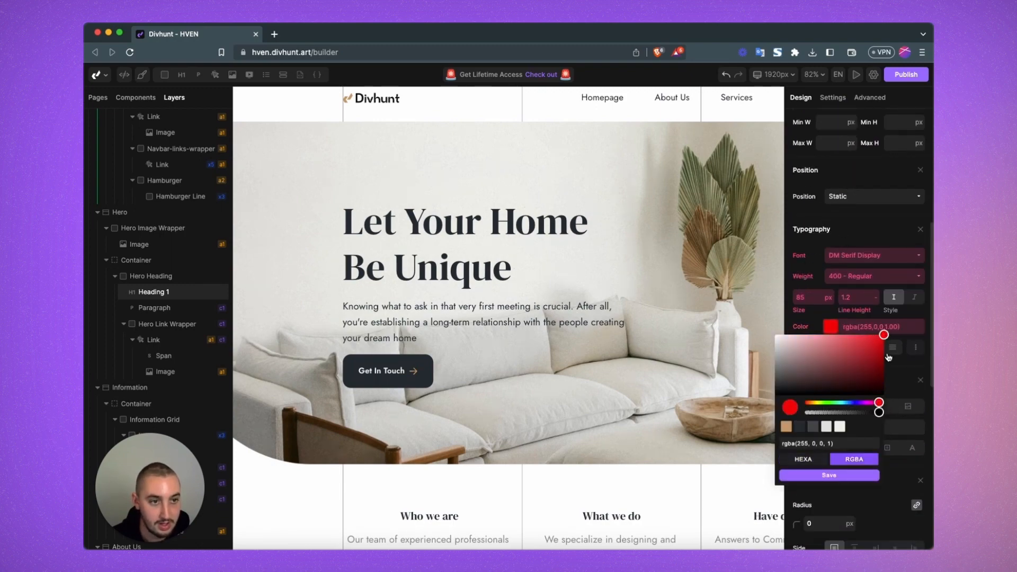
left_click(829, 475)
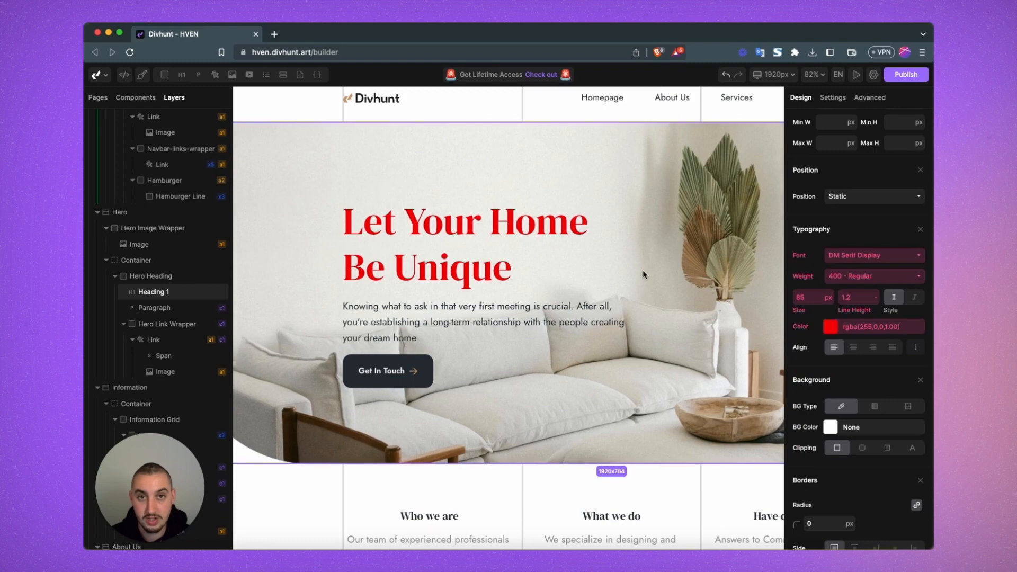
left_click(464, 243)
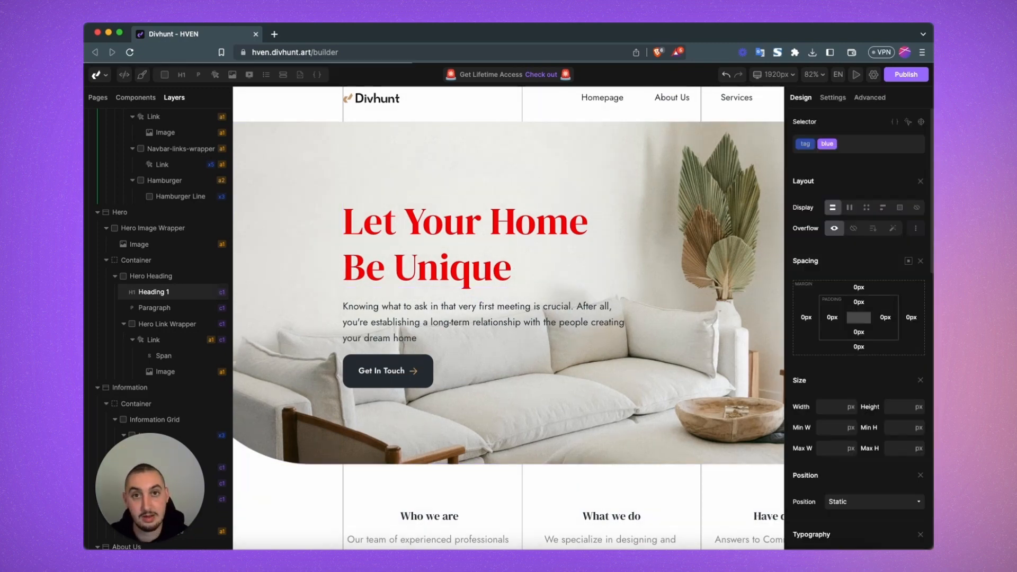
Review the hero heading's blue class styles and check its current Color field
left_click(869, 263)
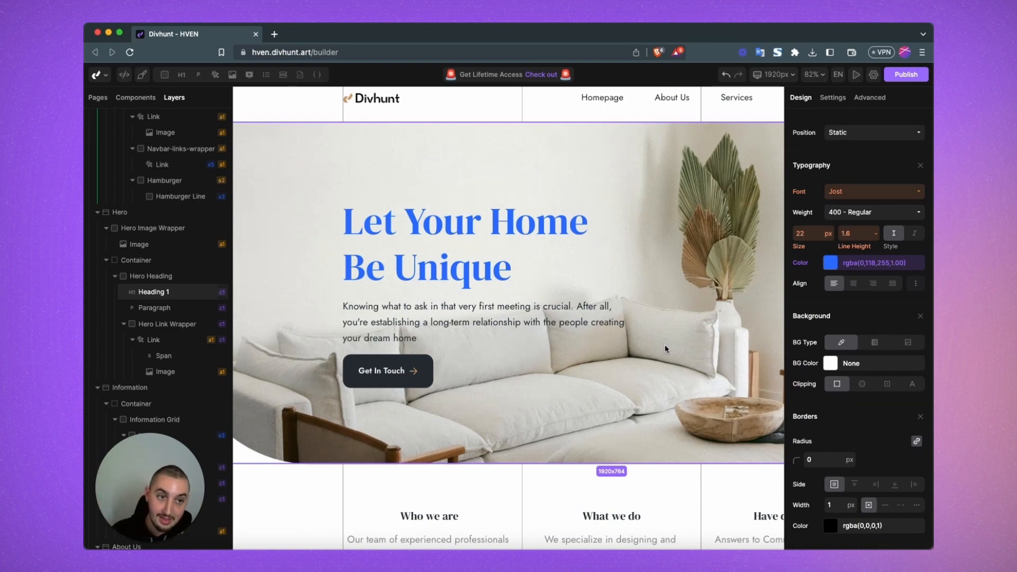
left_click(465, 244)
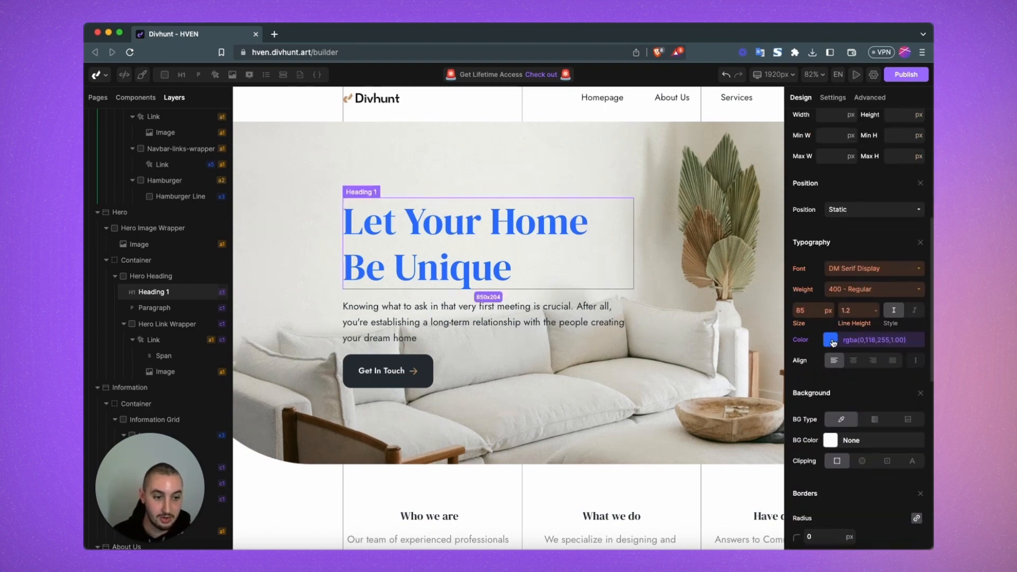
left_click(831, 339)
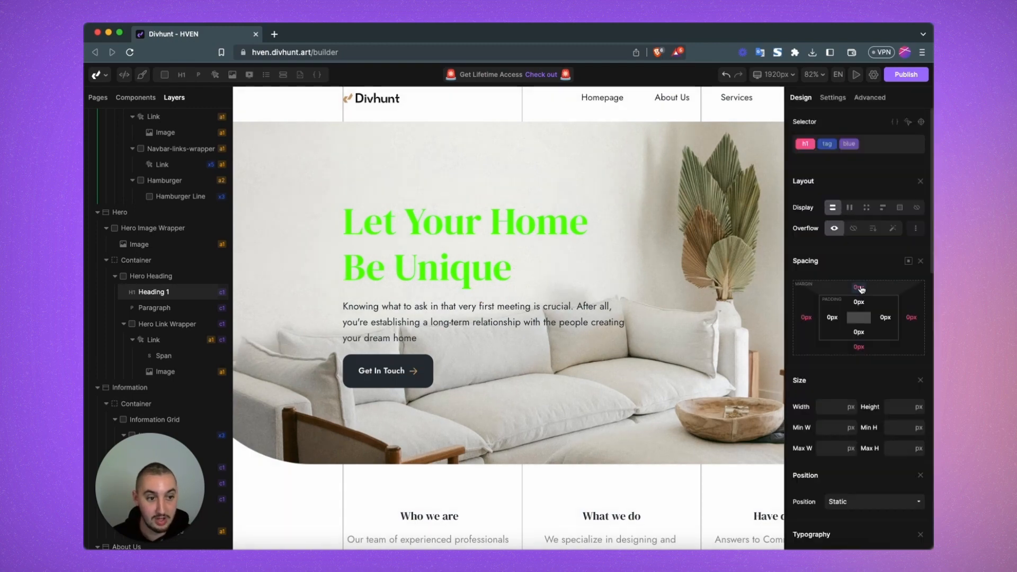
Save a dark red rgba(126,0,0,1) text colour on the hero heading's h1 selector
left_click(832, 331)
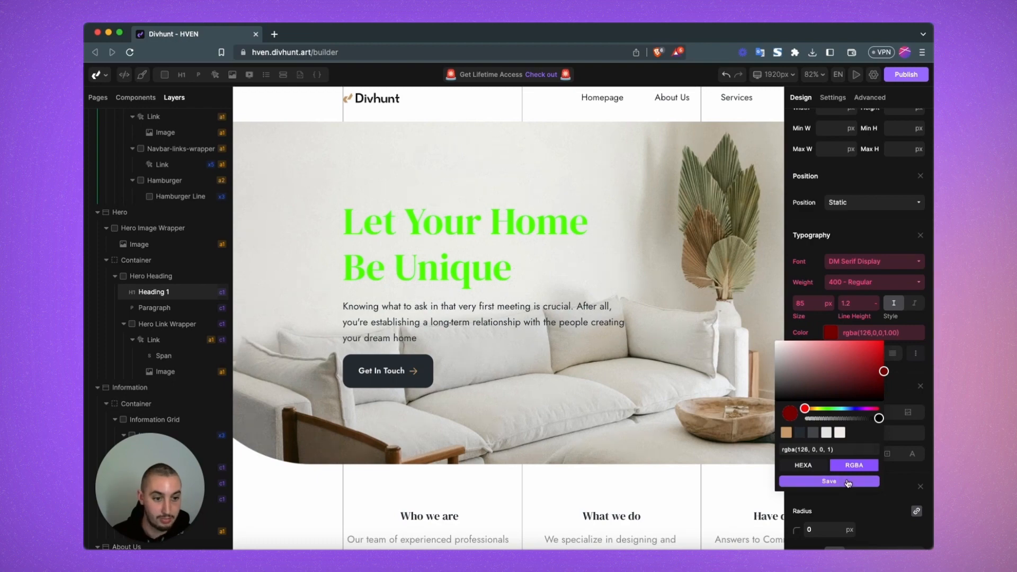
left_click(829, 481)
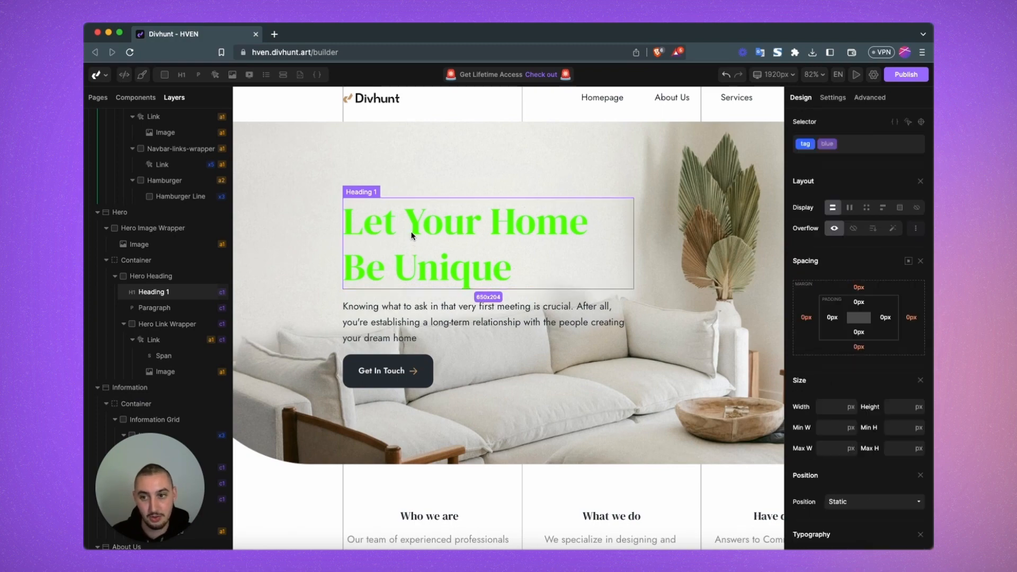
Reset the blue class Typography Color to Primary-Text, leaving the hero heading dark red
scroll("down", 3)
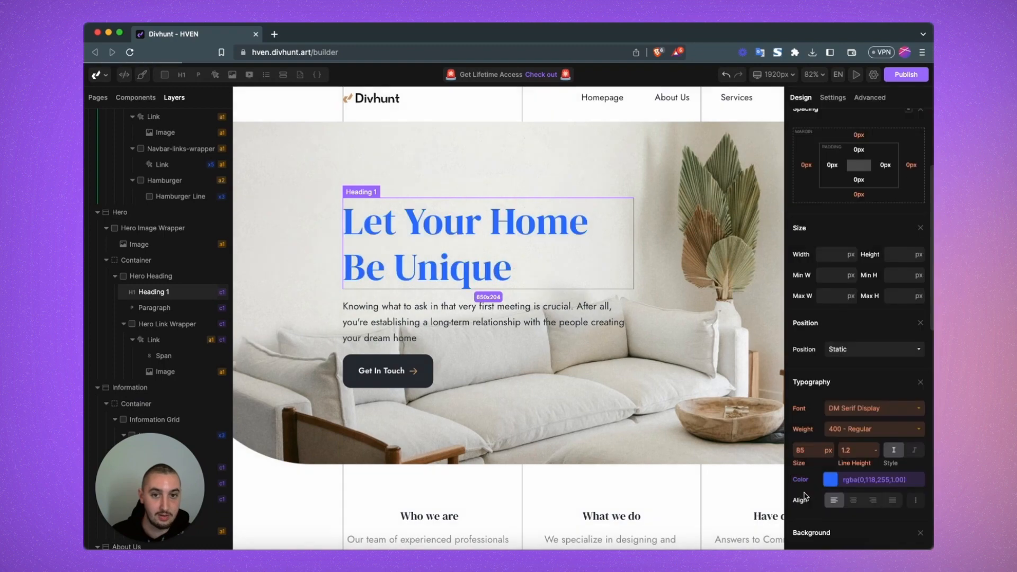
scroll("down", 3)
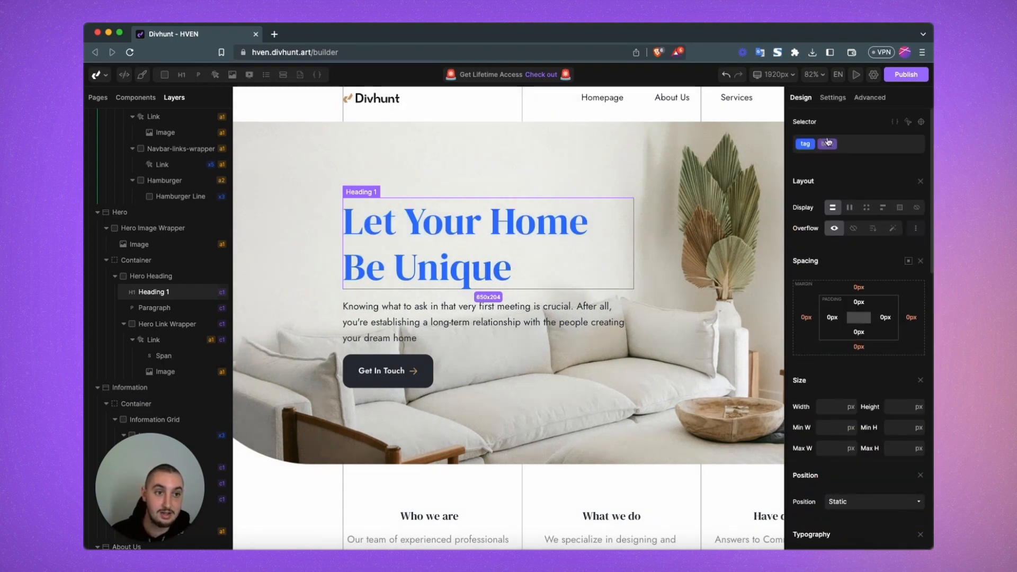
scroll("down", 3)
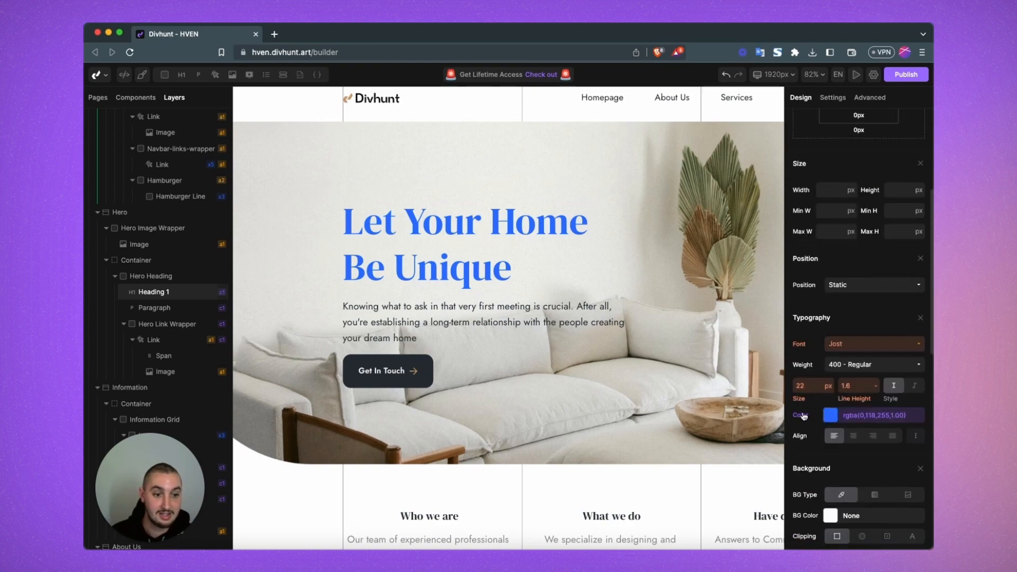
left_click(872, 416)
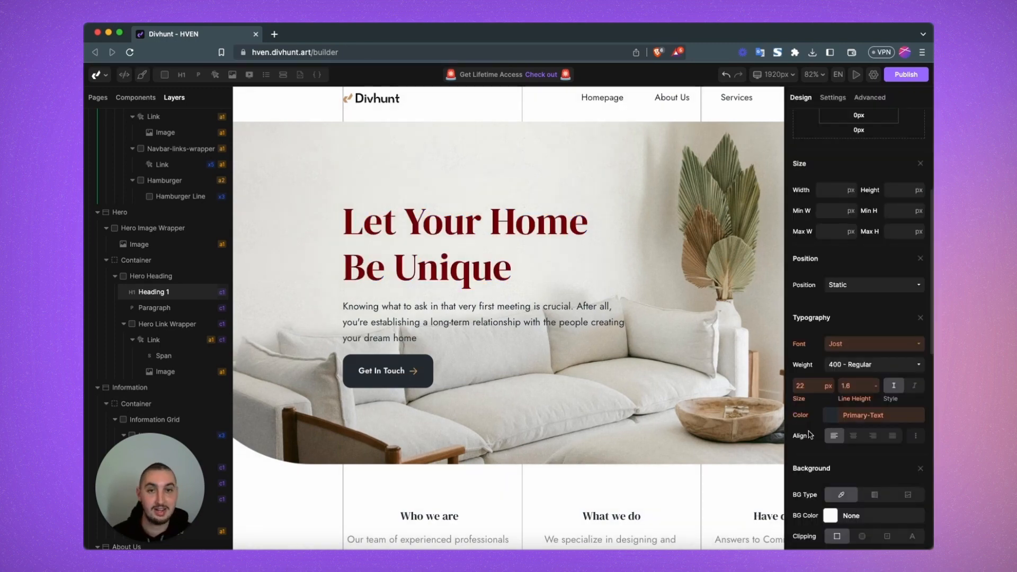